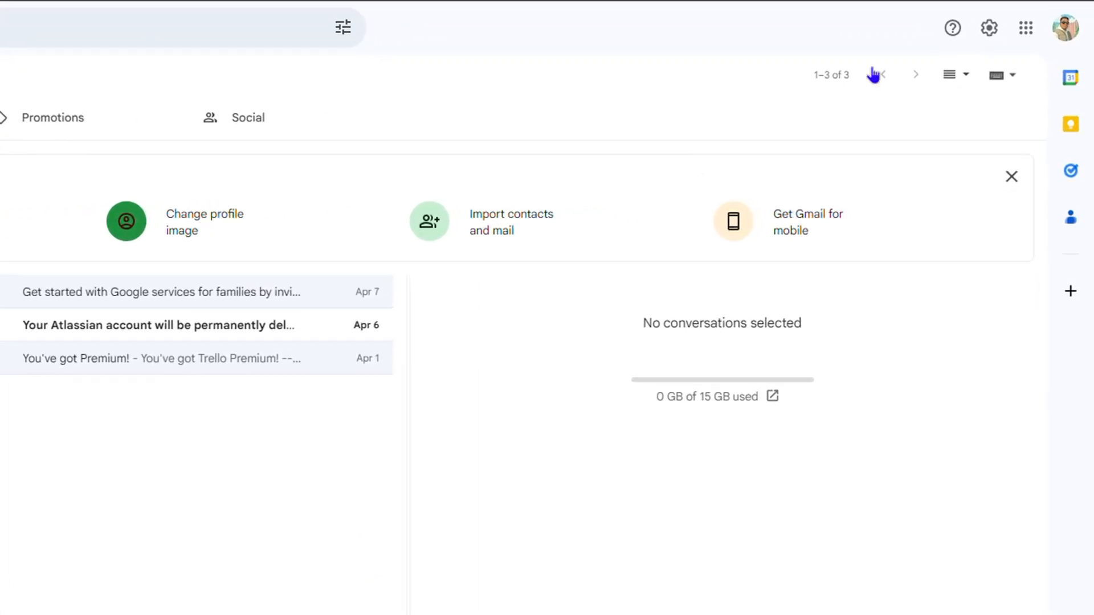
Reach the full settings page via the gear icon's Quick settings panel
click(988, 27)
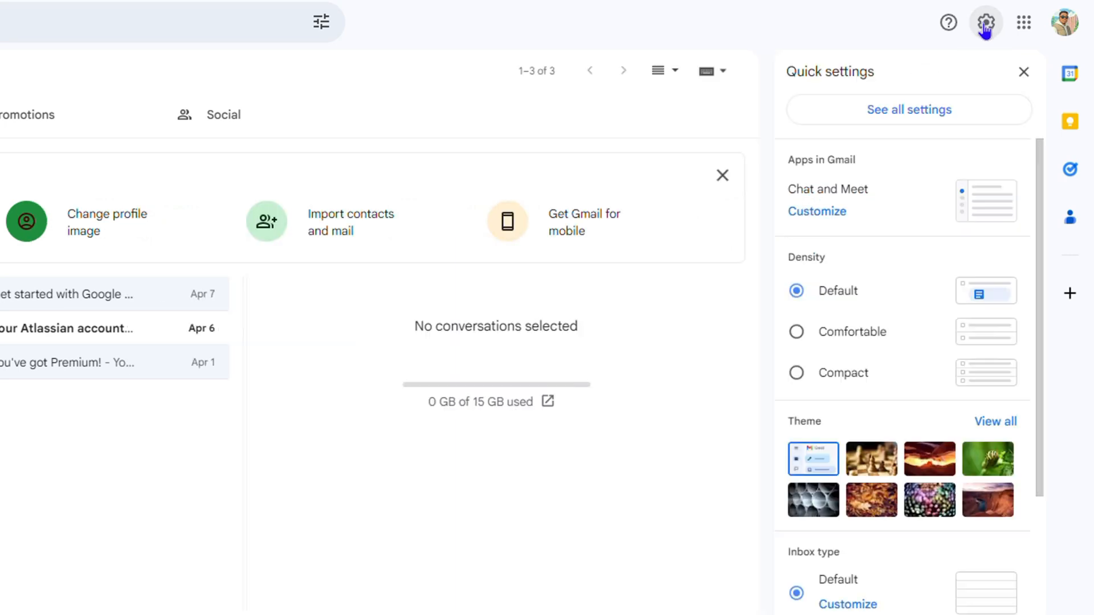
click(908, 110)
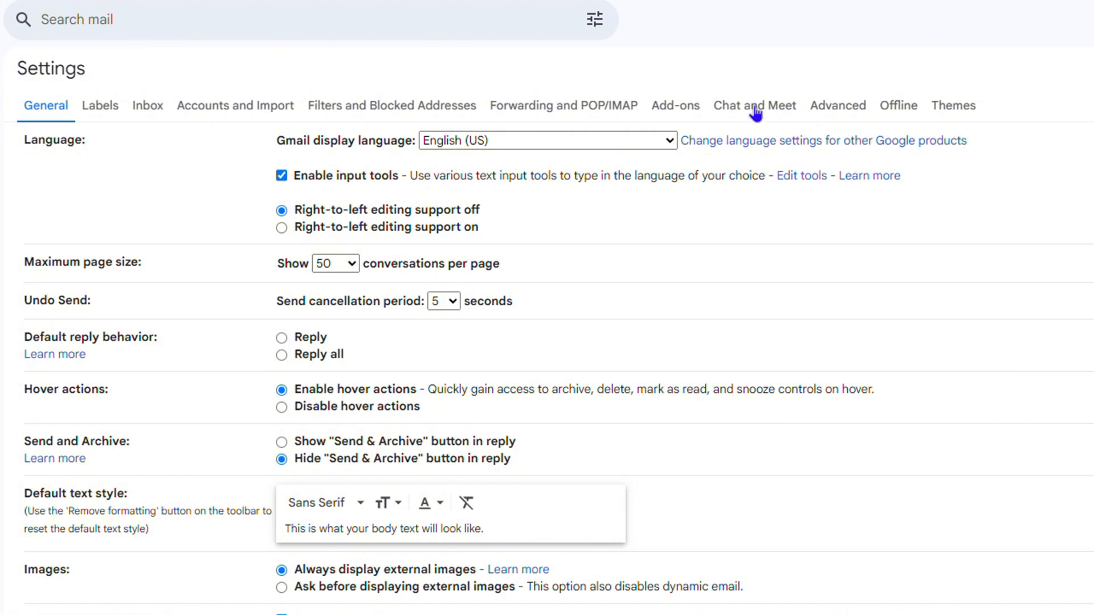
Under Chat and Meet, select Google Chat and save the change
click(754, 105)
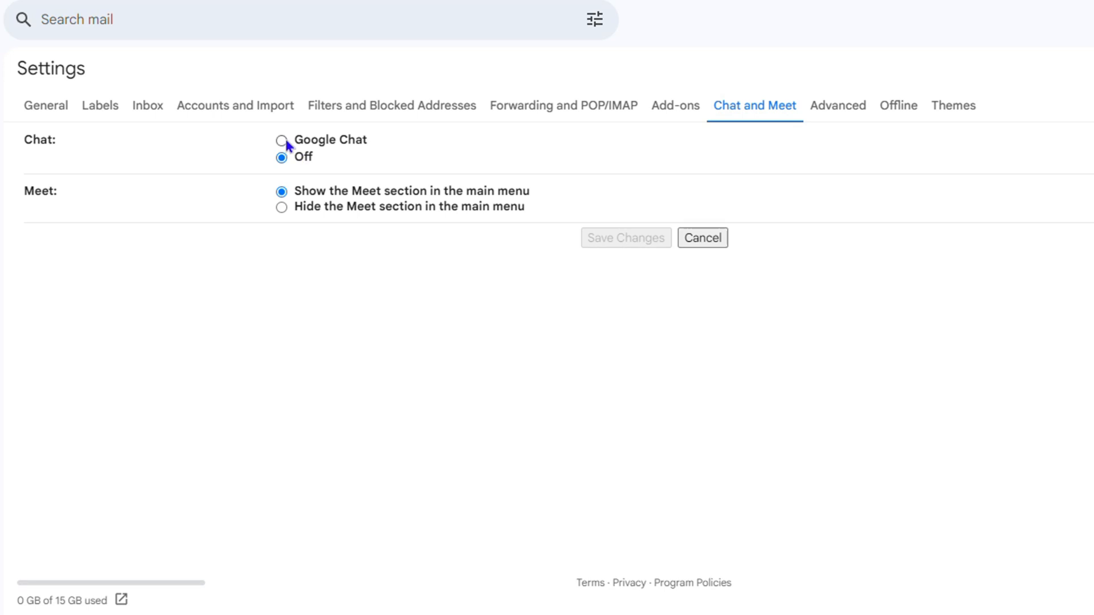
click(281, 139)
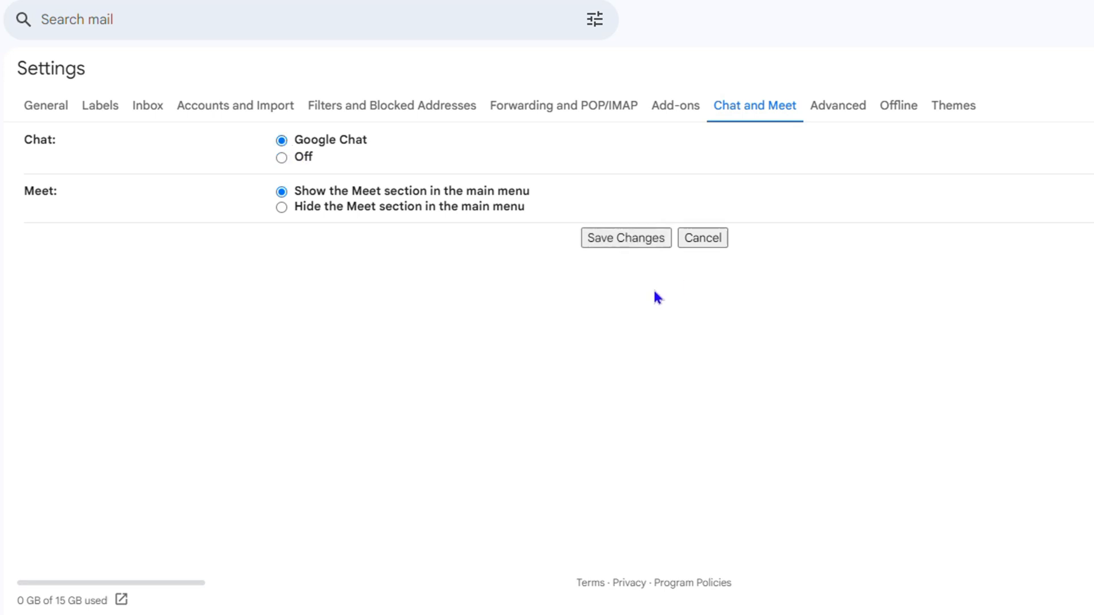
click(625, 237)
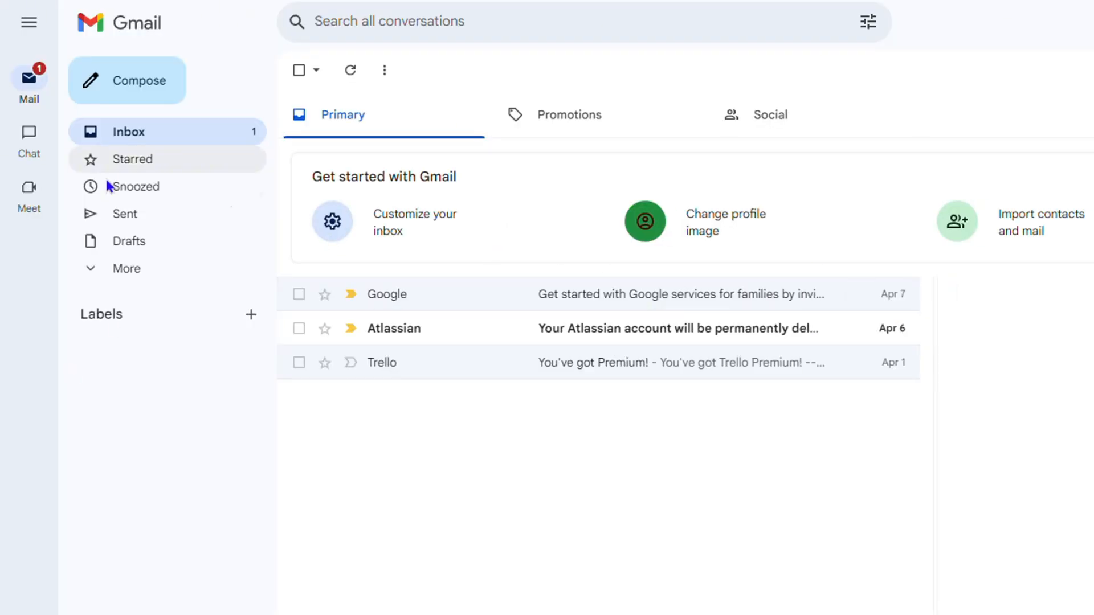
mouse_move(7, 167)
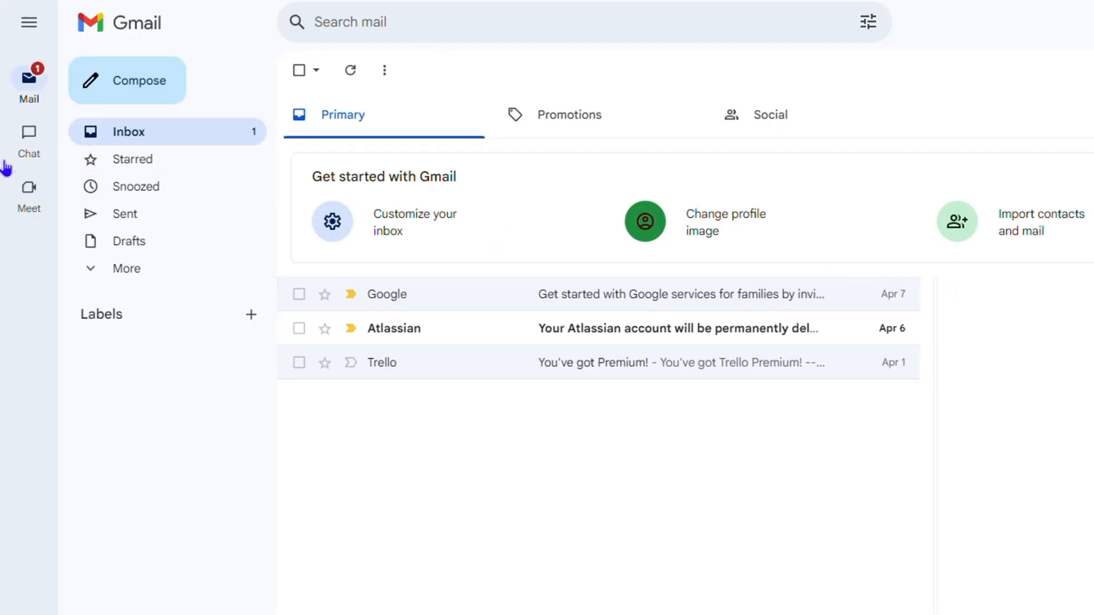
Preview Chat from the left rail and start a new chat
click(28, 138)
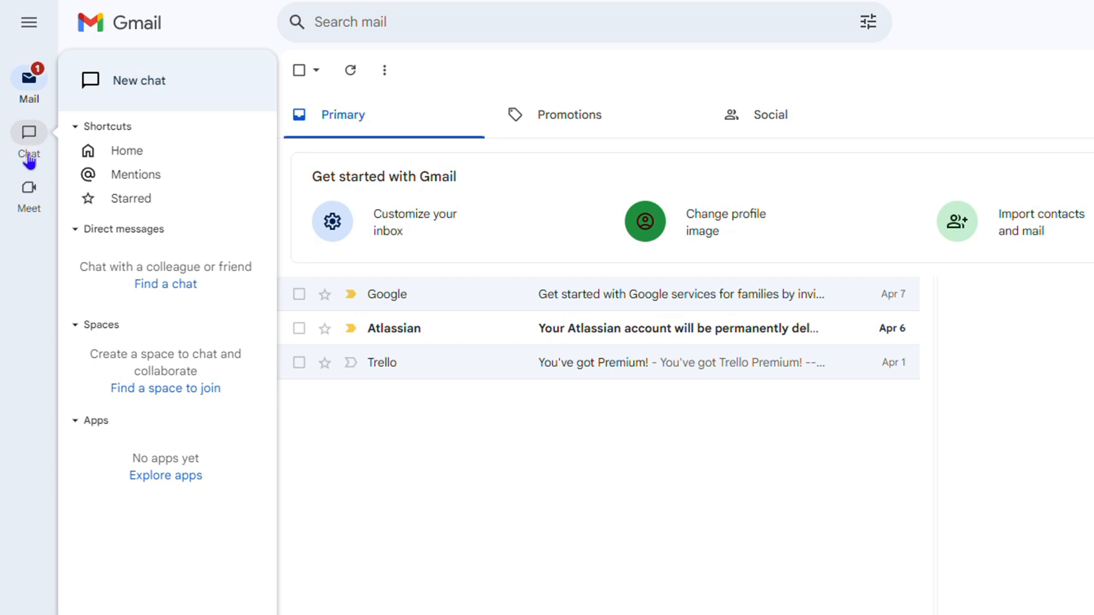
click(139, 79)
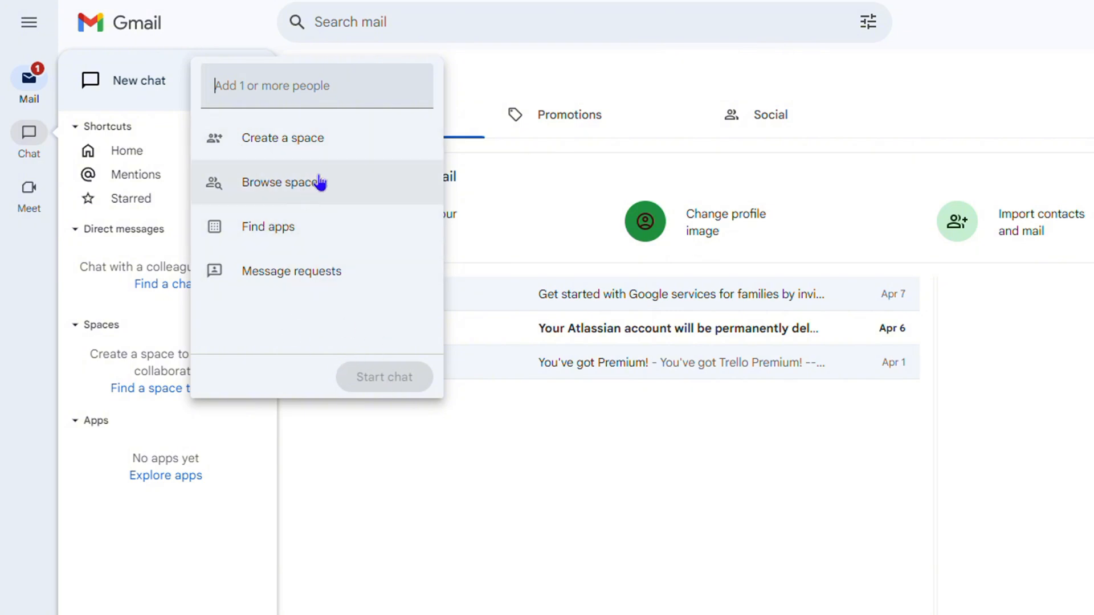
mouse_move(307, 182)
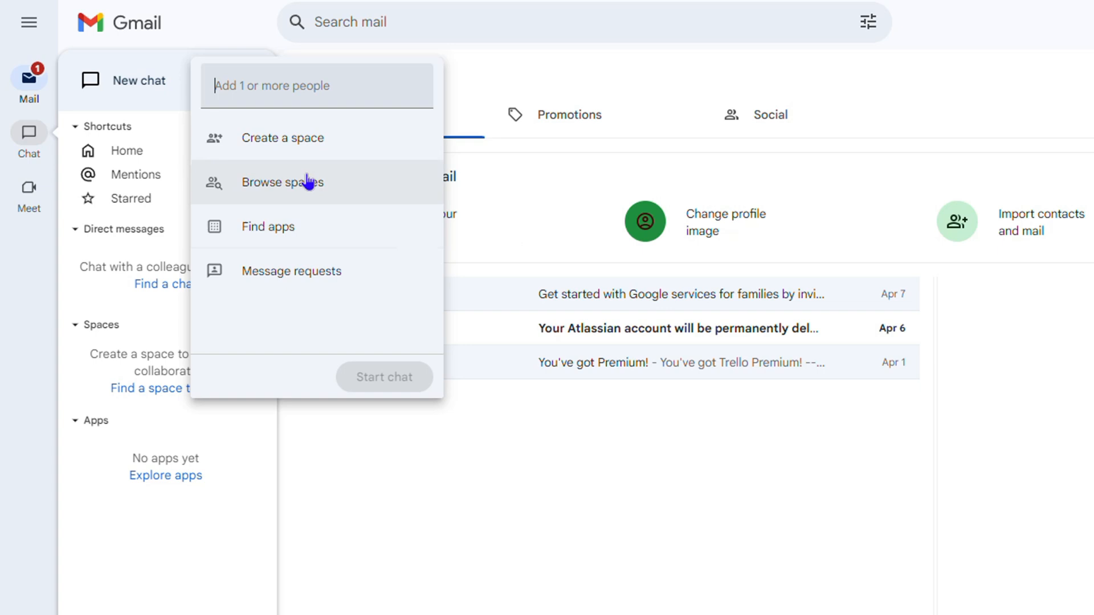
mouse_move(61, 136)
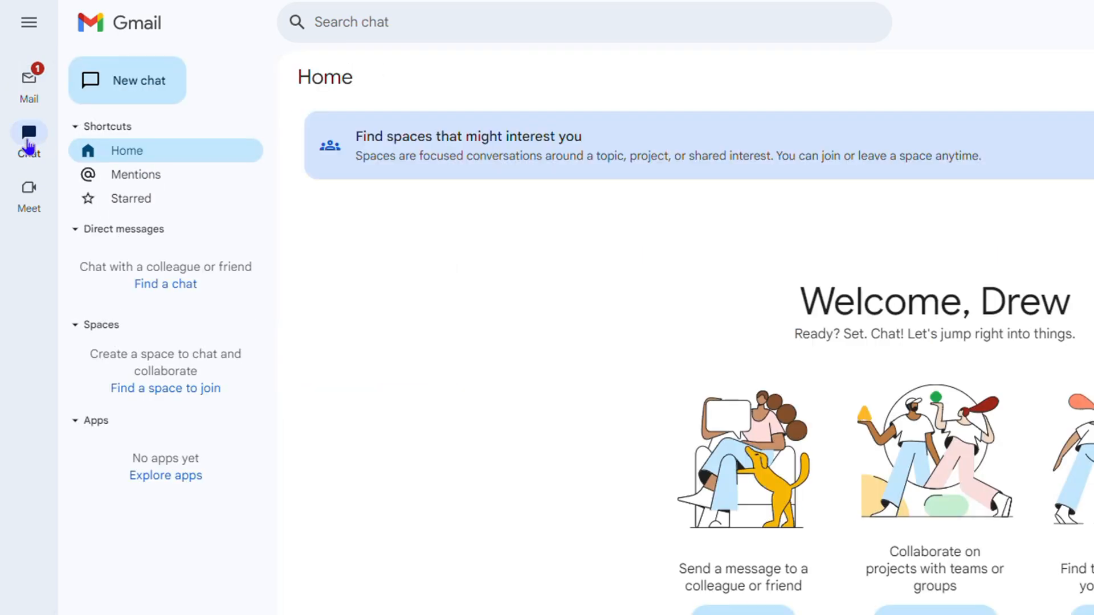
mouse_move(241, 283)
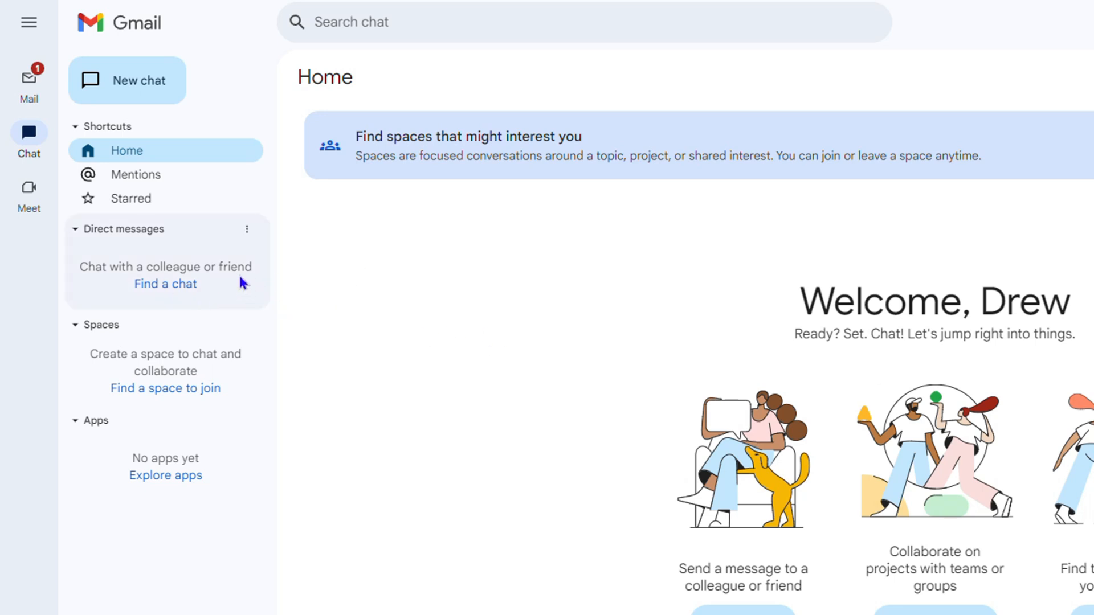
mouse_move(29, 191)
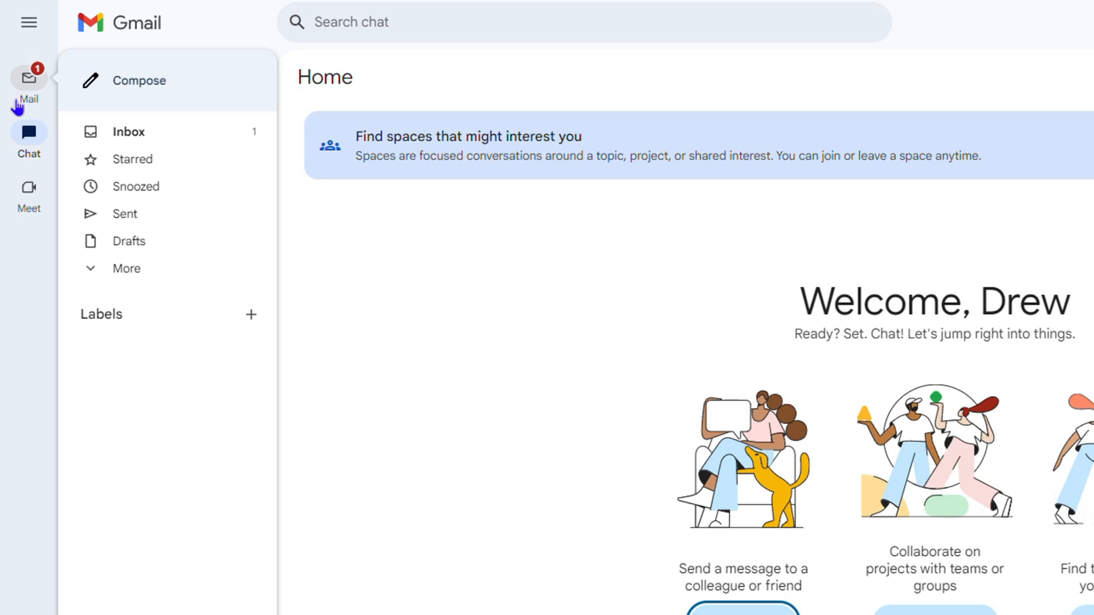
Leave Chat Home and return to the Mail inbox from the left rail
click(28, 137)
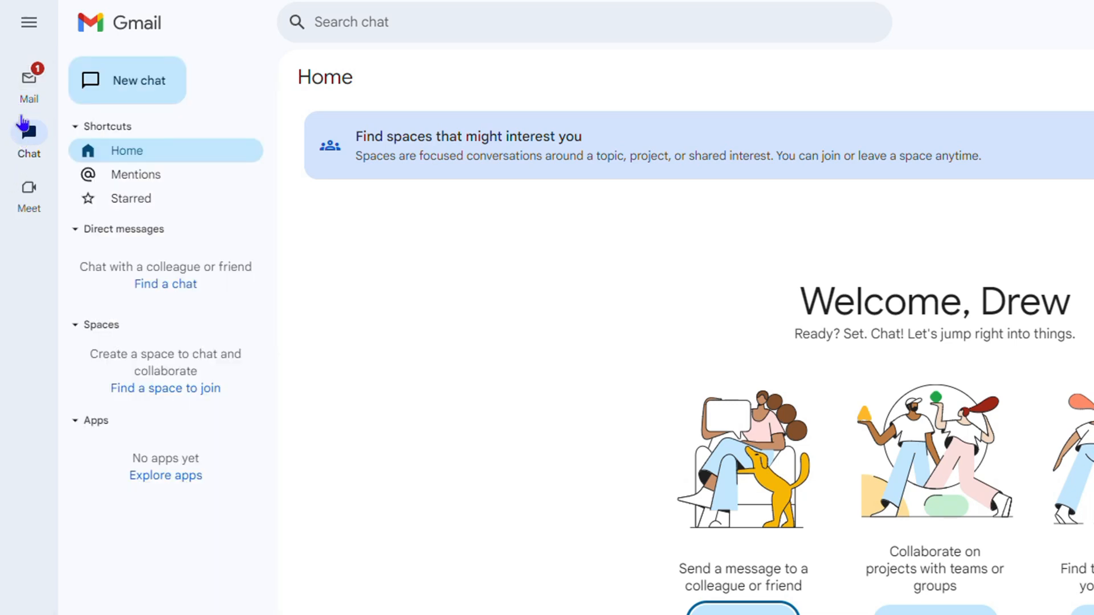
click(29, 80)
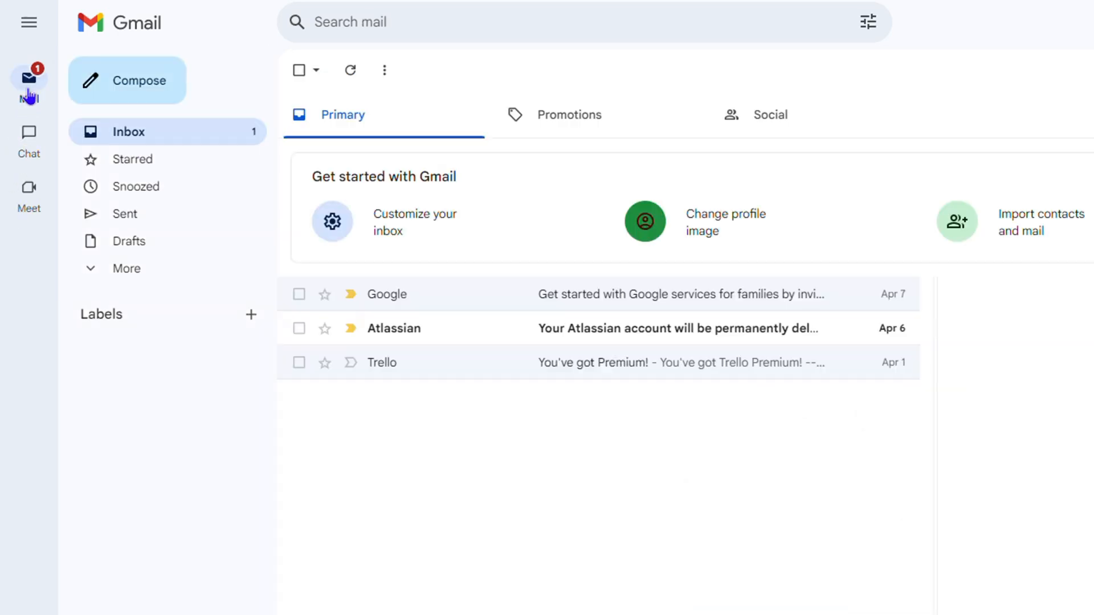
mouse_move(443, 393)
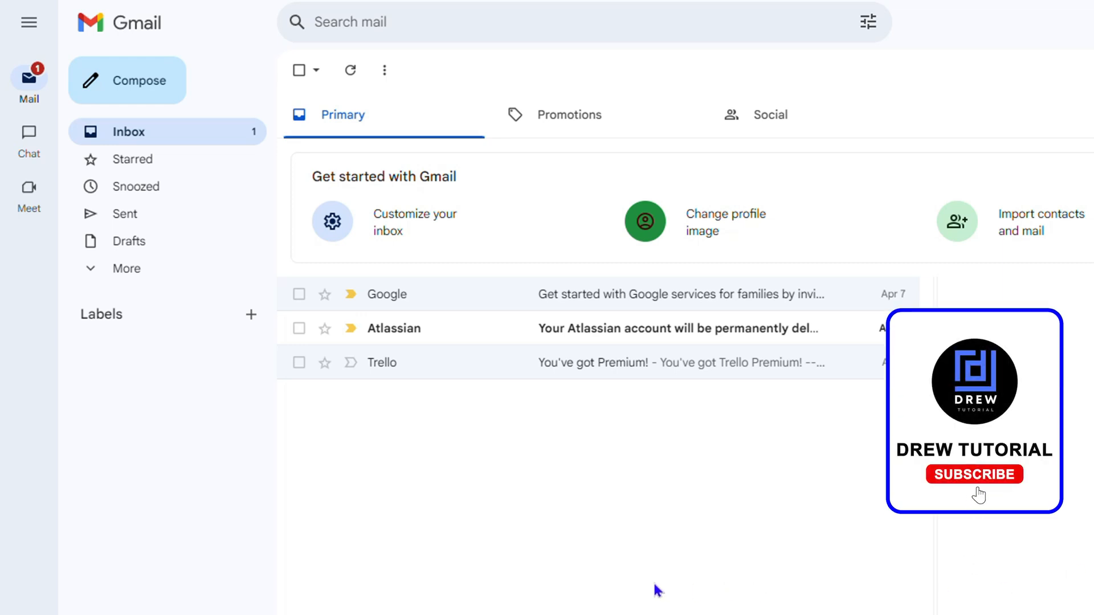
click(974, 474)
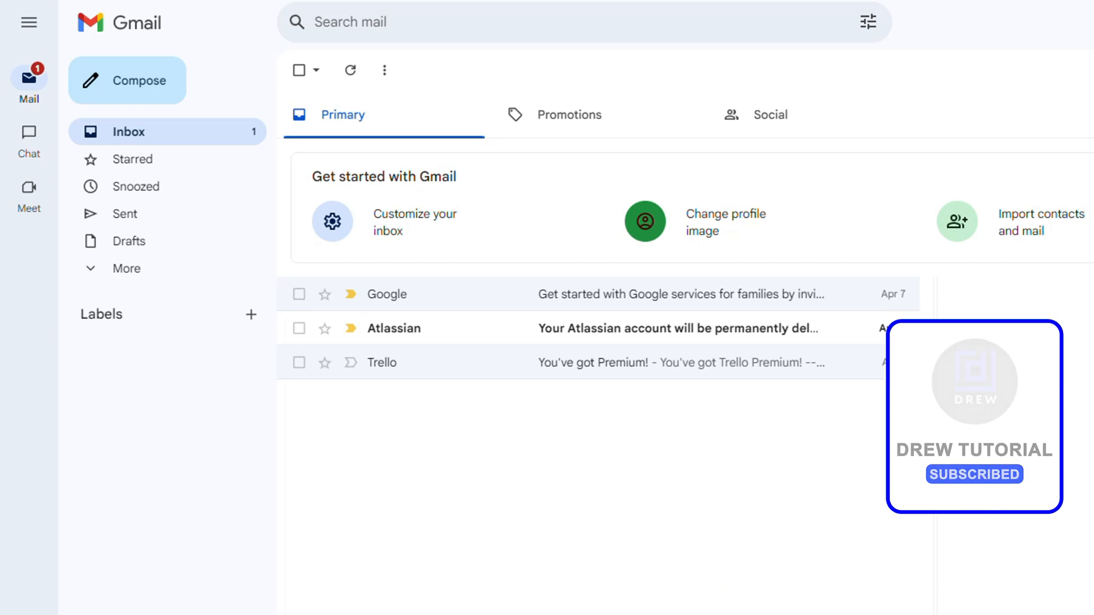